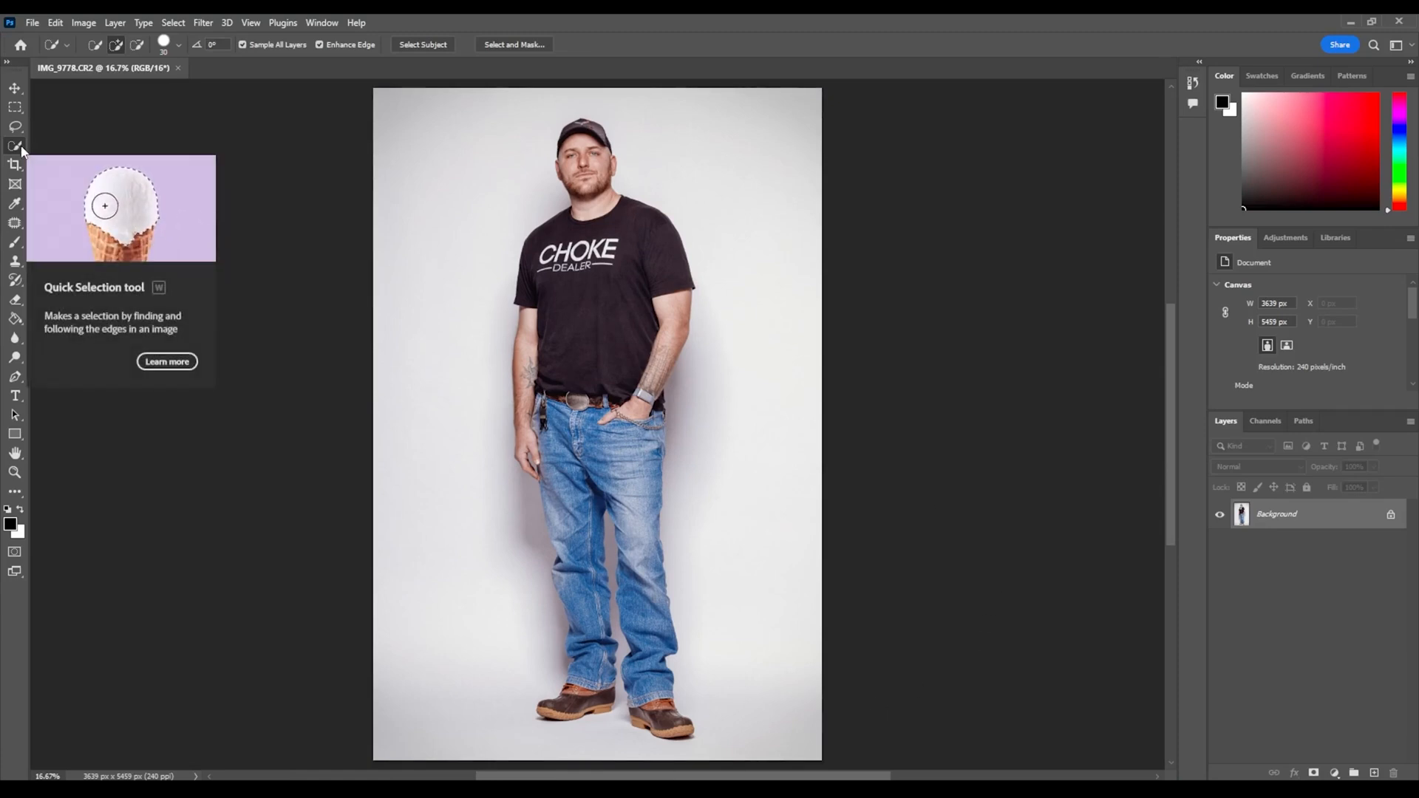
- Select the man with the Quick Selection tool and enter Select and Mask
{"action": "left_click", "coordinate": [514, 44]}
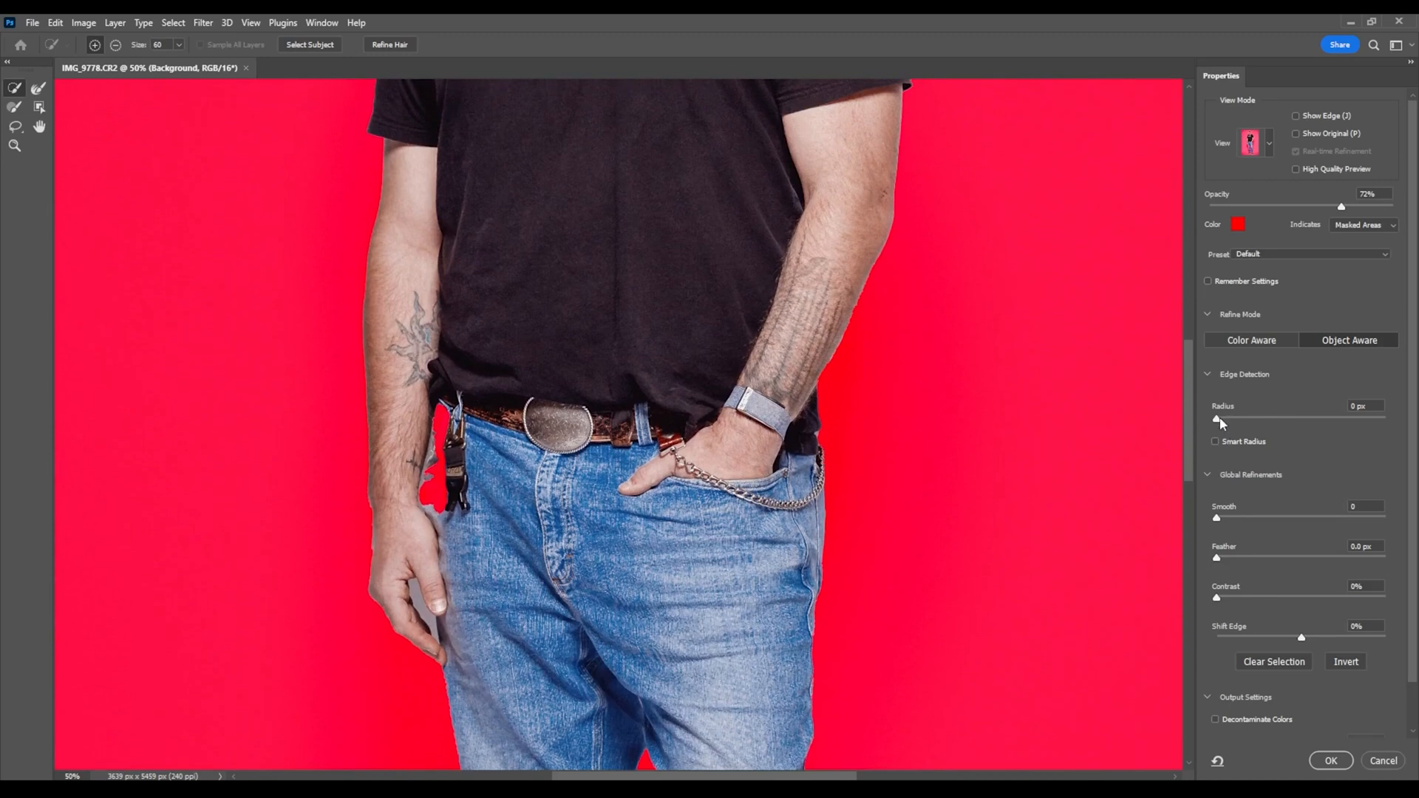
{"action": "mouse_move", "coordinate": [1221, 421]}
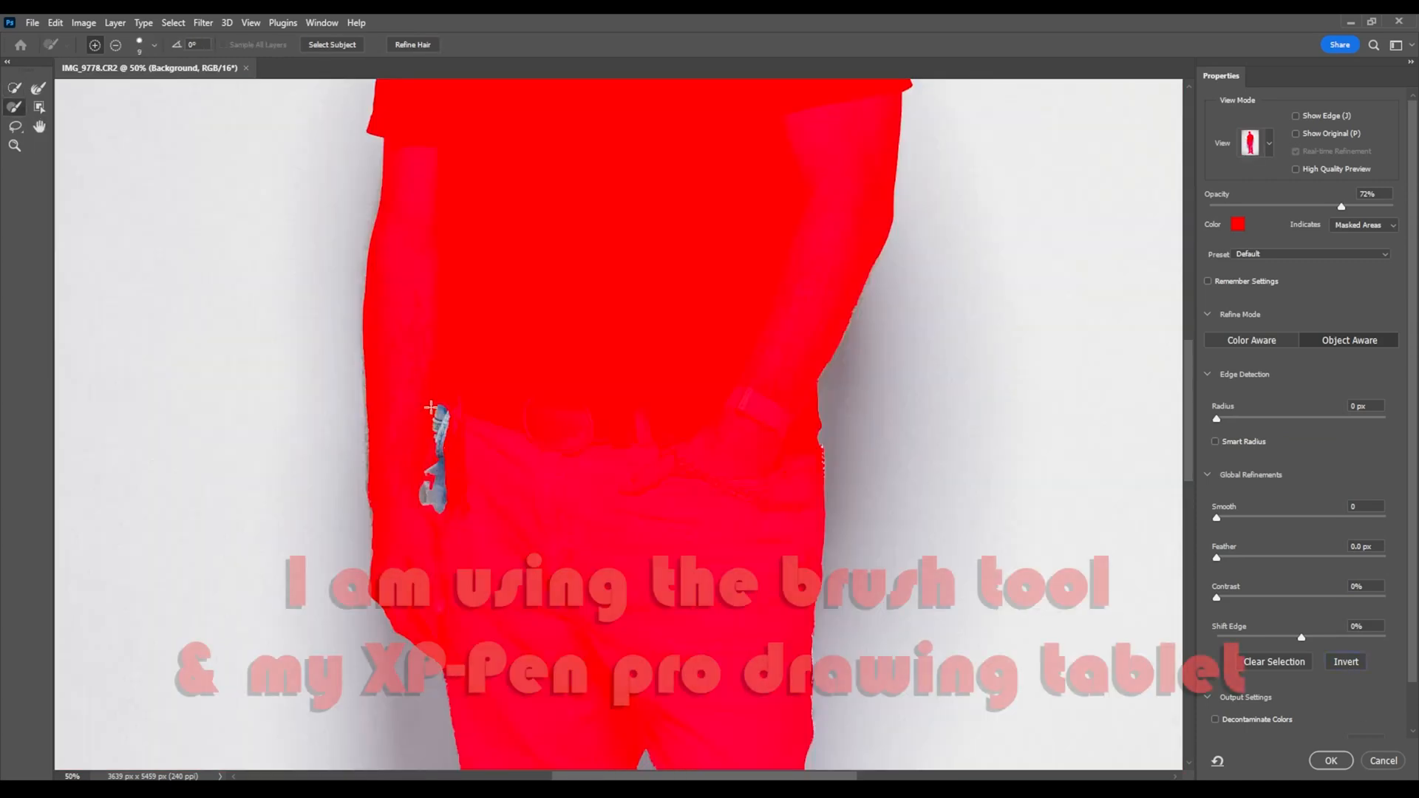
- Refine the edges around the hip keys and invert the selection to cover the backdrop
{"action": "left_click_drag", "start_coordinate": [1340, 206], "coordinate": [1256, 206]}
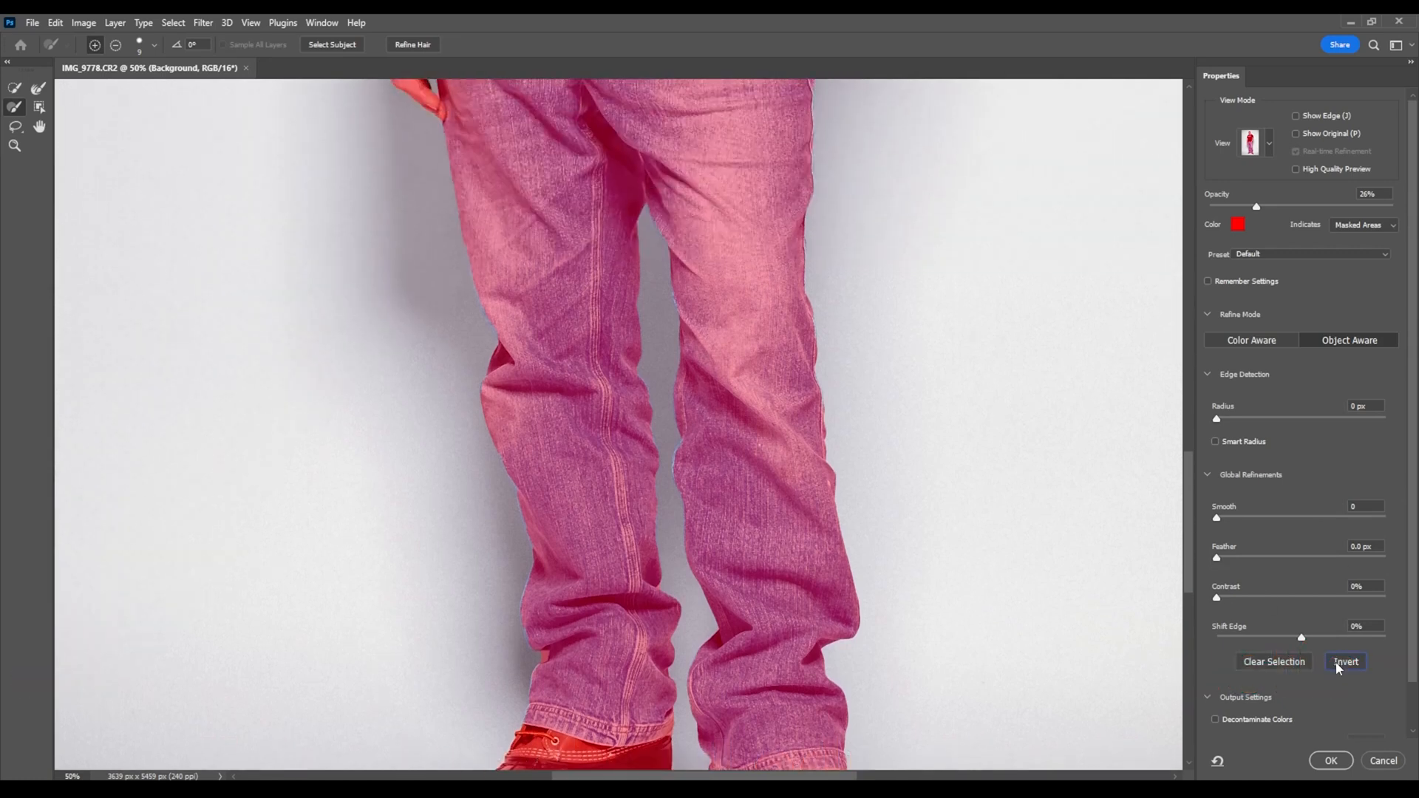
{"action": "left_click", "coordinate": [1345, 661]}
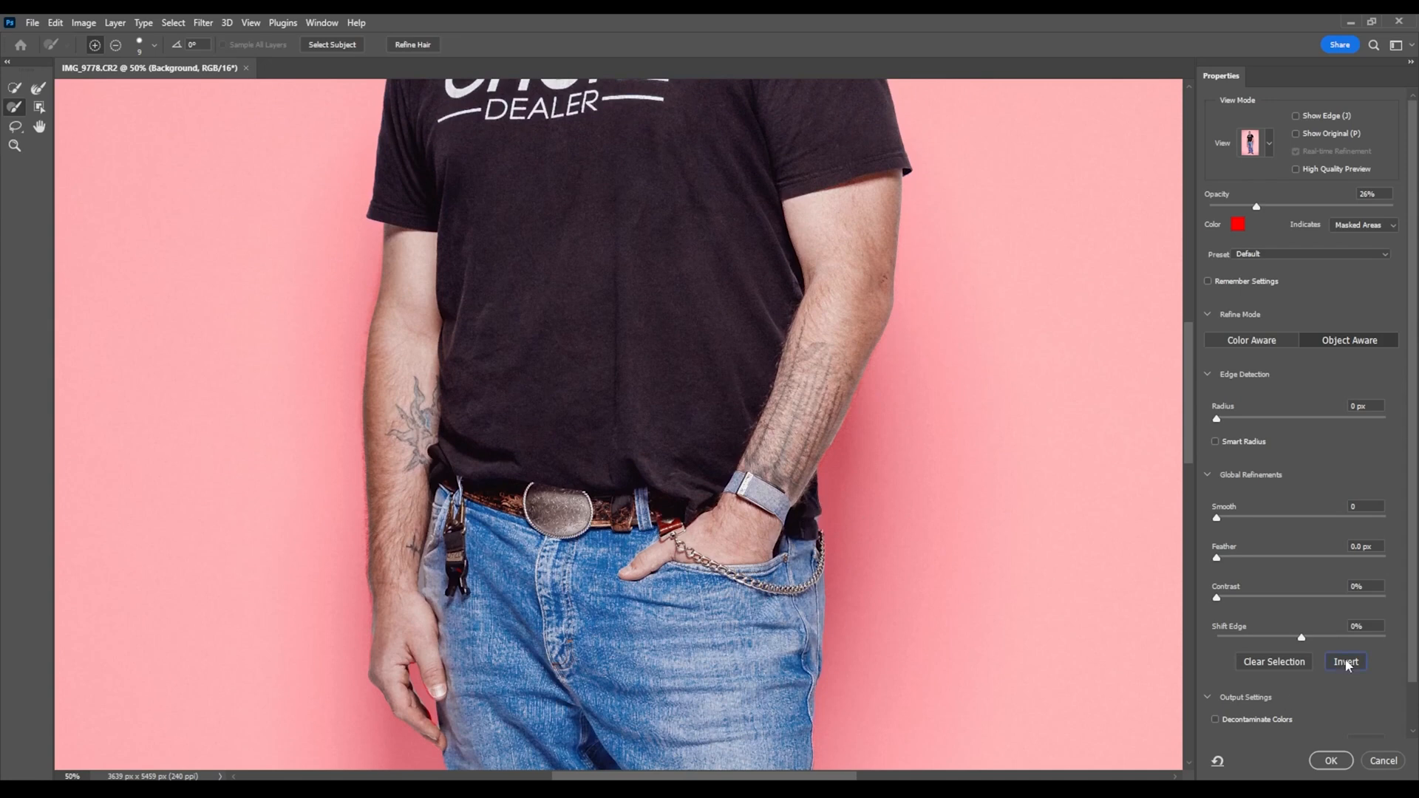
{"action": "left_click", "coordinate": [1346, 661]}
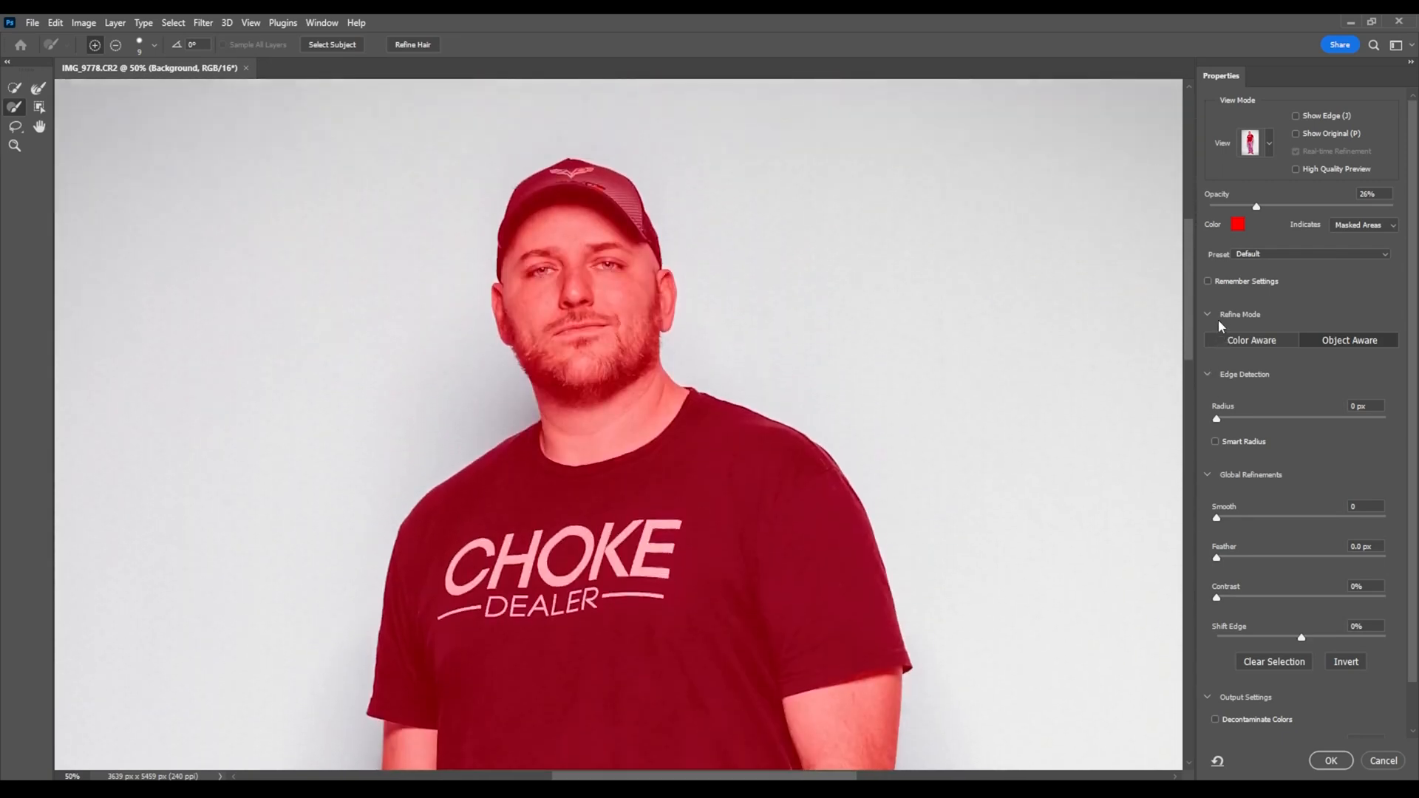
- Output the selection as a Background copy with layer mask, hiding the man
{"action": "left_click", "coordinate": [1330, 761]}
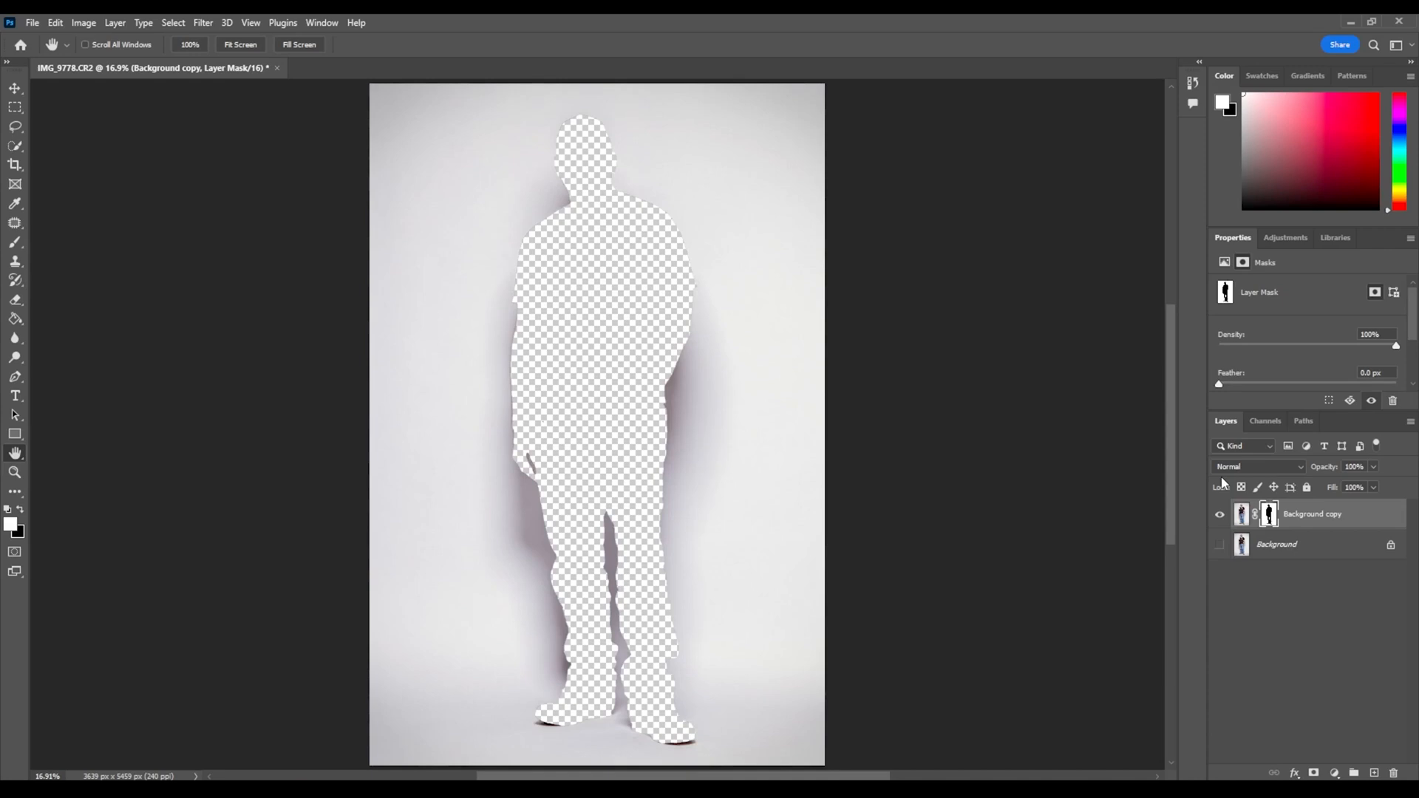
{"action": "mouse_move", "coordinate": [1117, 501]}
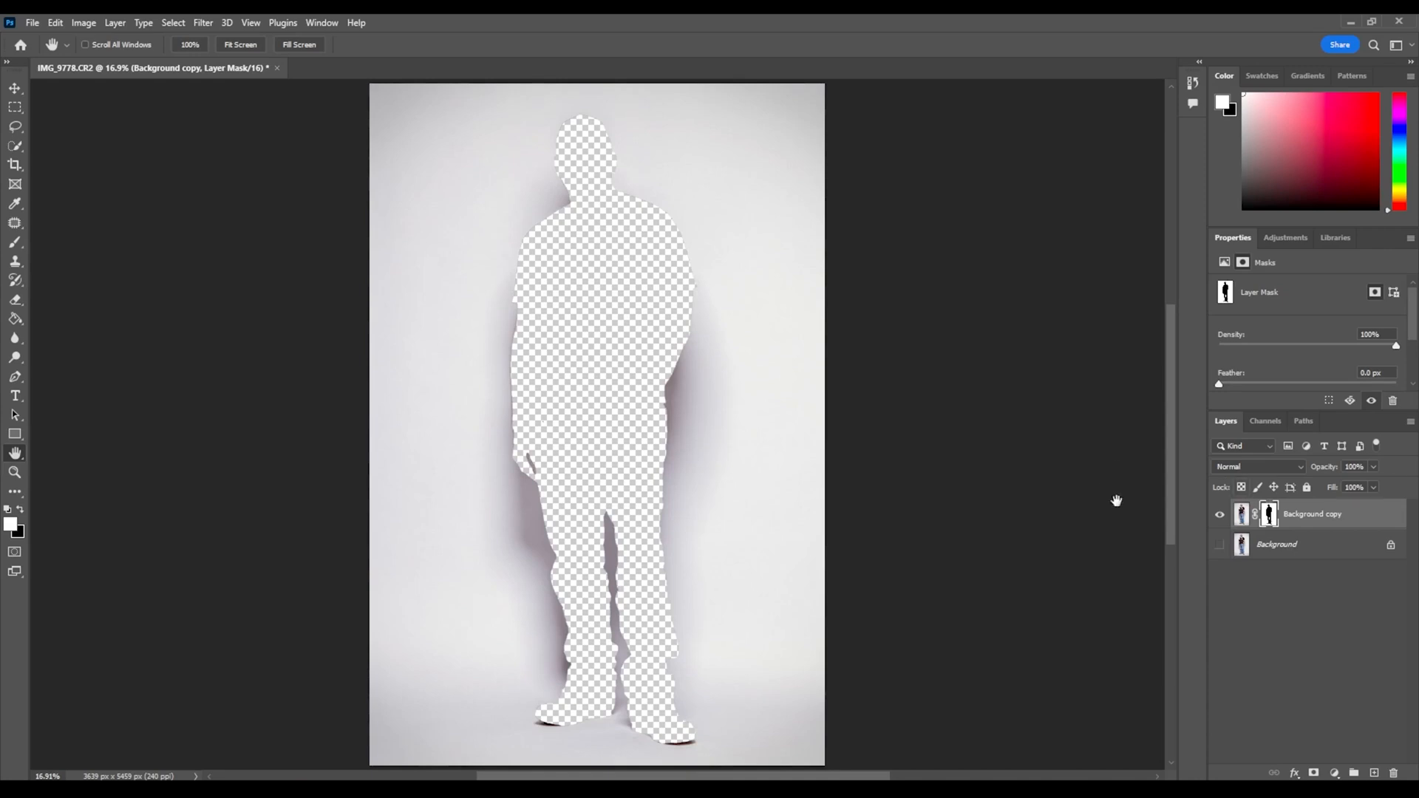
{"action": "mouse_move", "coordinate": [1266, 520]}
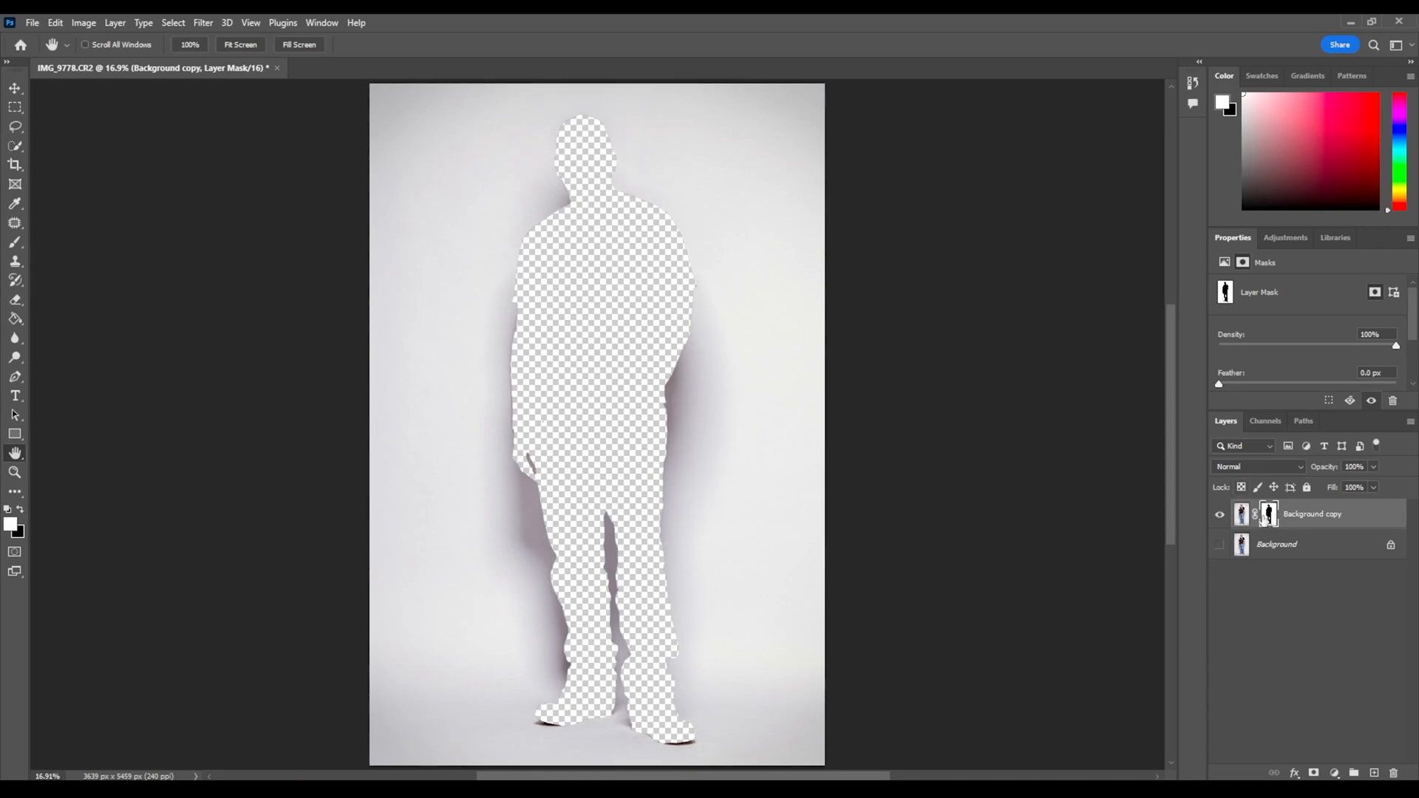
- Add a Solid Color fill layer below Background copy and choose a peach-orange colour
{"action": "left_click", "coordinate": [1269, 513]}
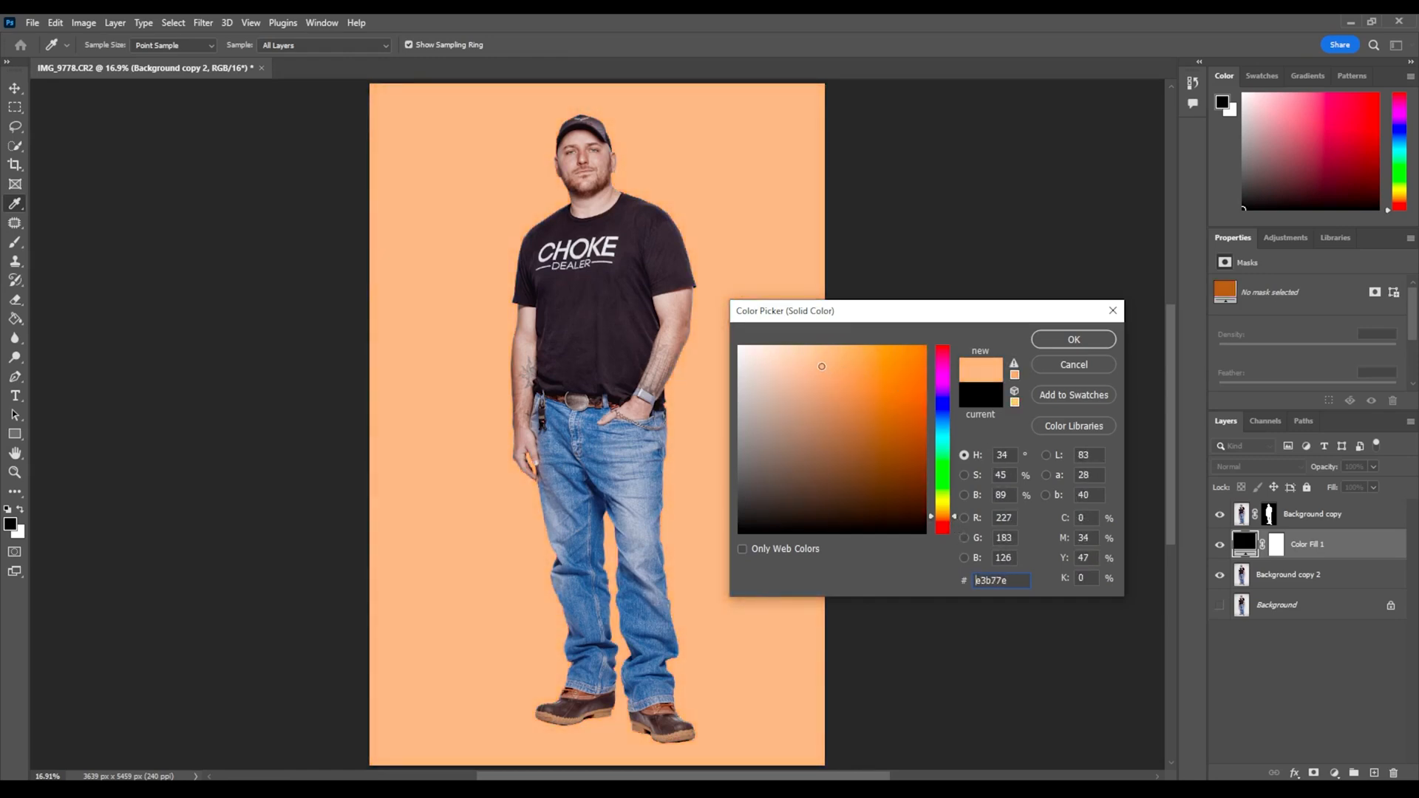
{"action": "left_click", "coordinate": [1072, 338]}
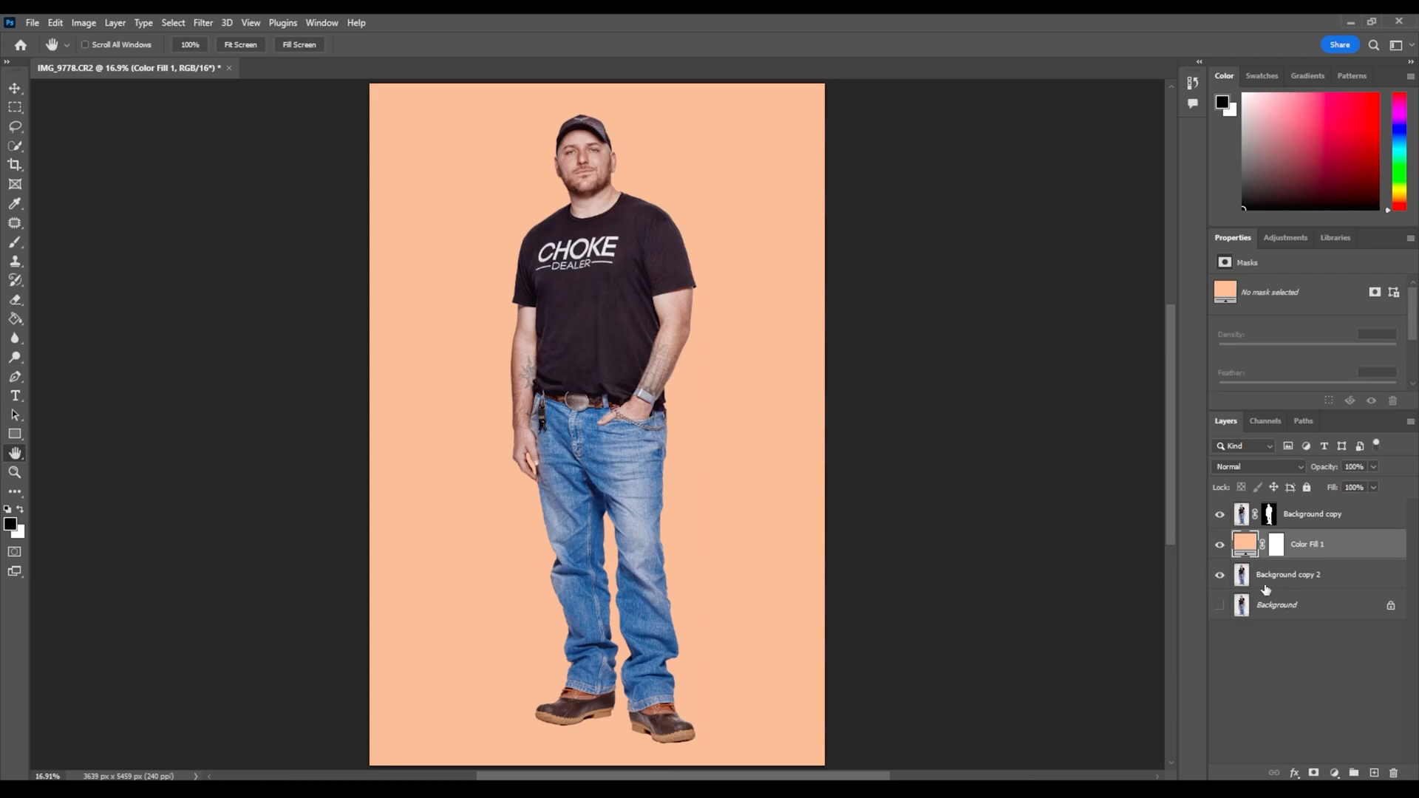
- Set the Color Fill 1 layer blend mode to Multiply
{"action": "left_click", "coordinate": [1258, 467]}
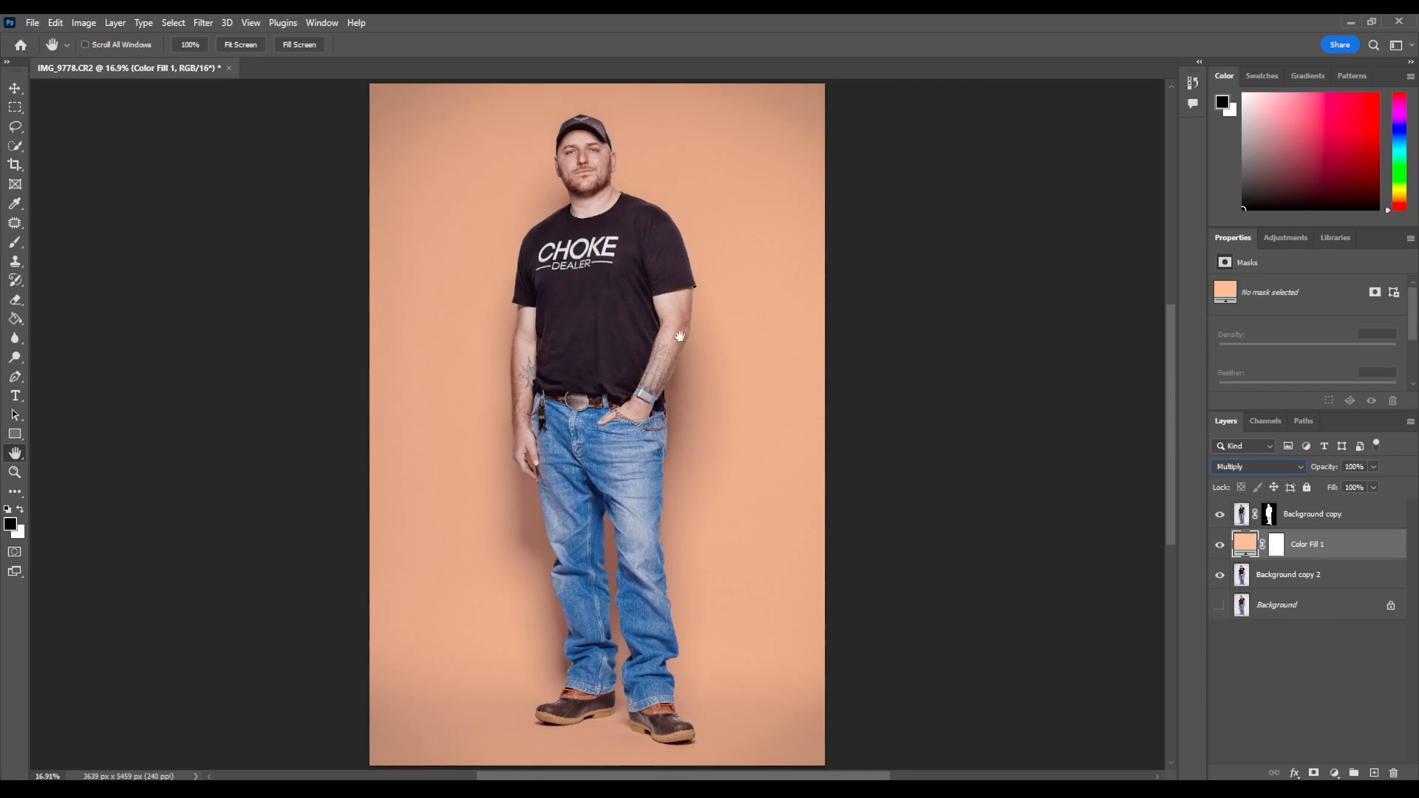
{"action": "mouse_move", "coordinate": [670, 532]}
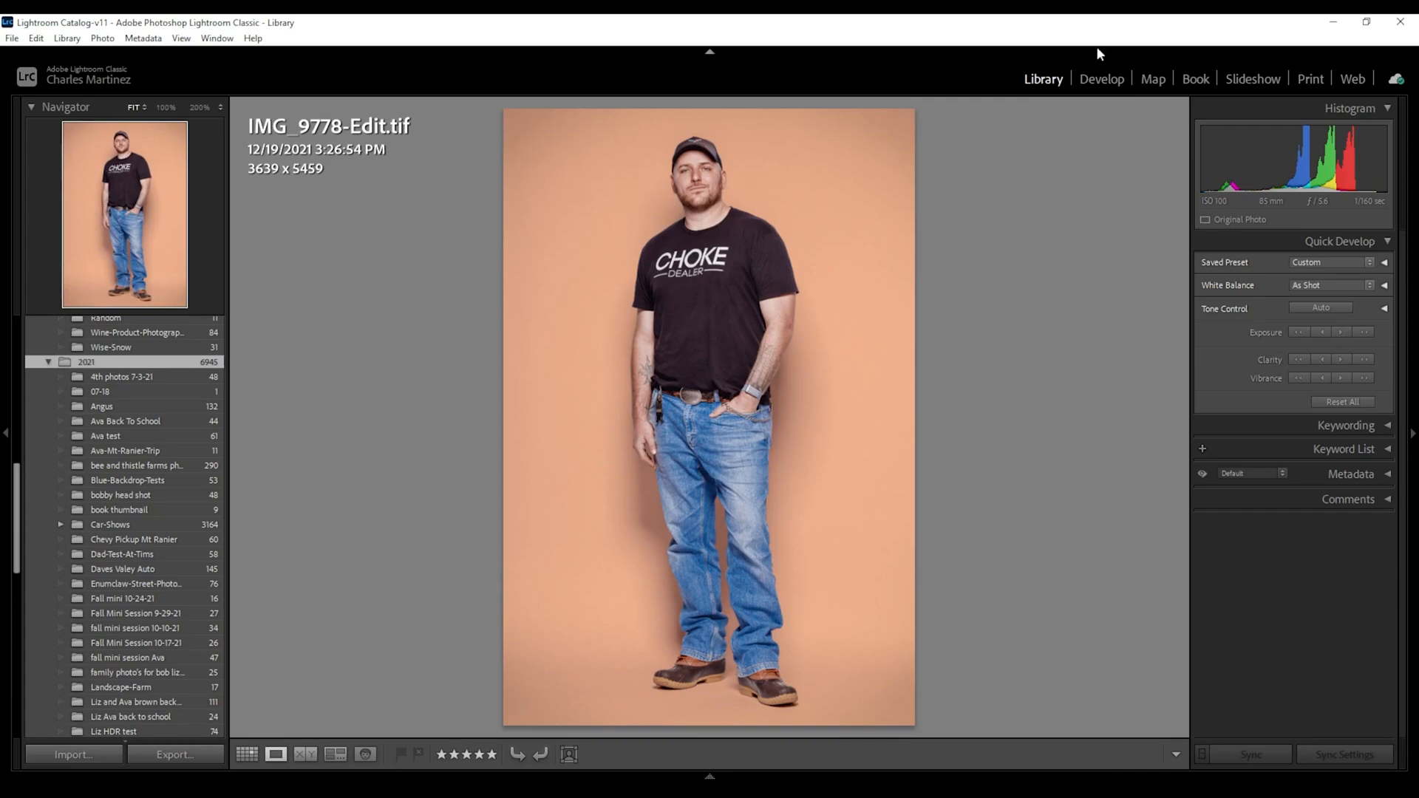
- Open IMG_9778-Edit.tif in Lightroom's Develop module with the Effects panel expanded
{"action": "left_click", "coordinate": [1101, 79]}
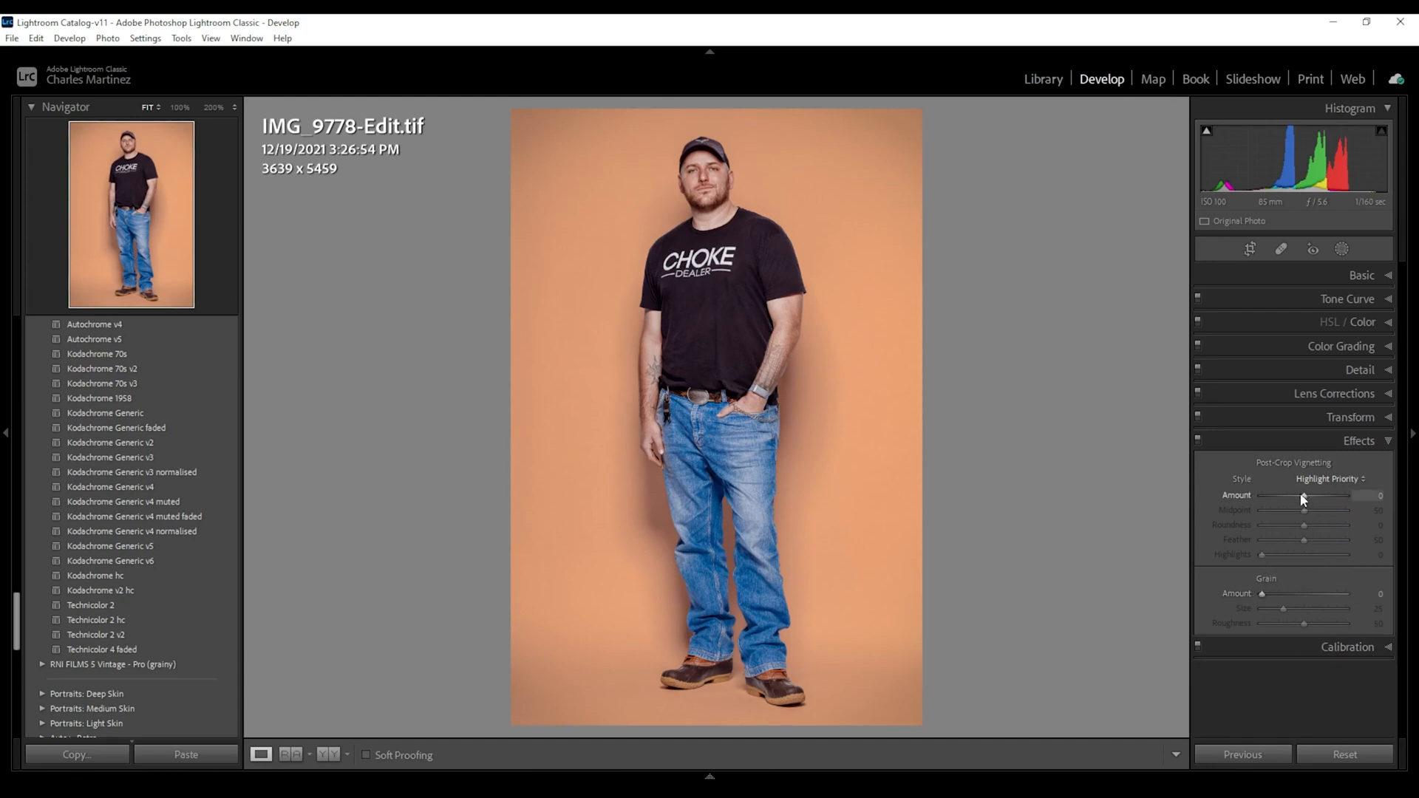